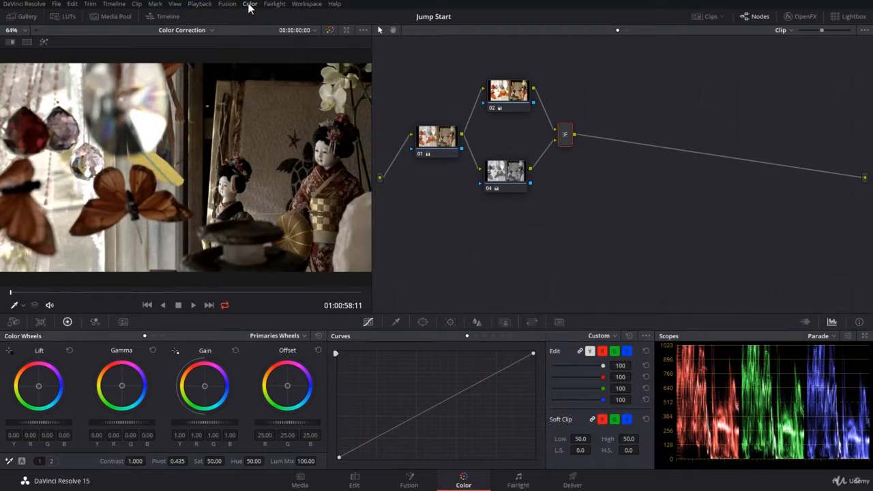
Show the Color menu's node commands, including Add Splitter/Combiner Node.
{"action": "left_click", "coordinate": [259, 13]}
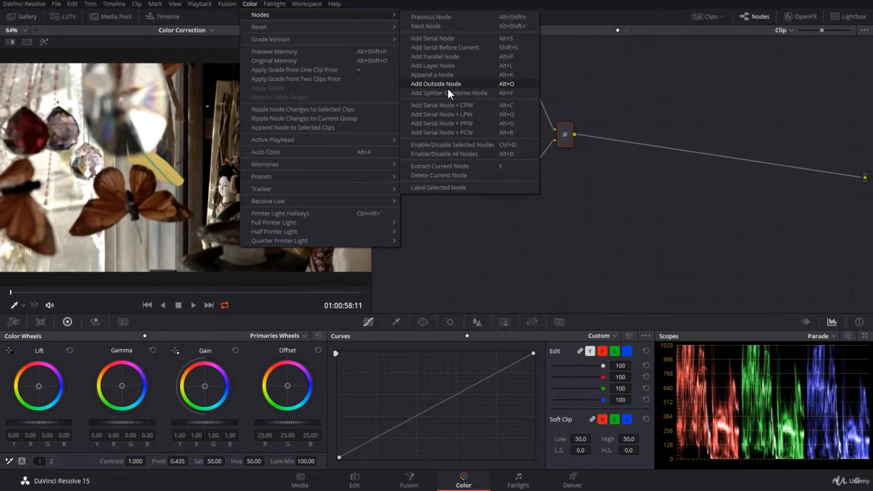
{"action": "mouse_move", "coordinate": [449, 93]}
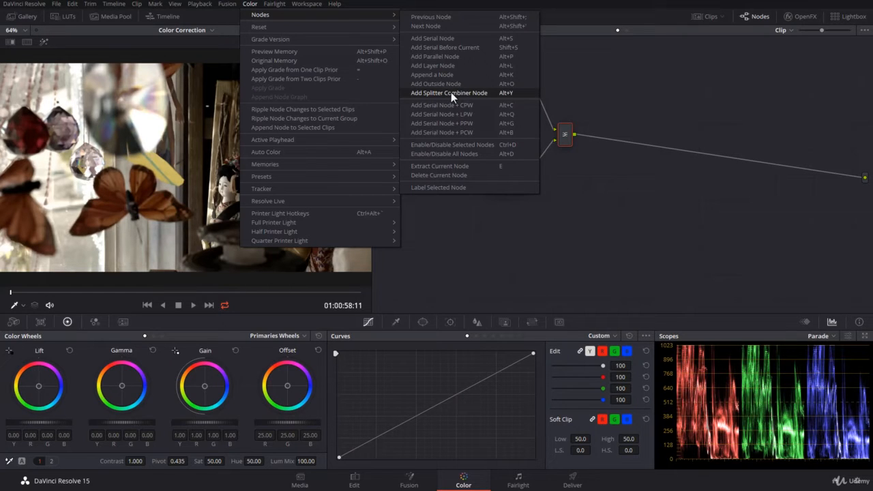
{"action": "mouse_move", "coordinate": [578, 89]}
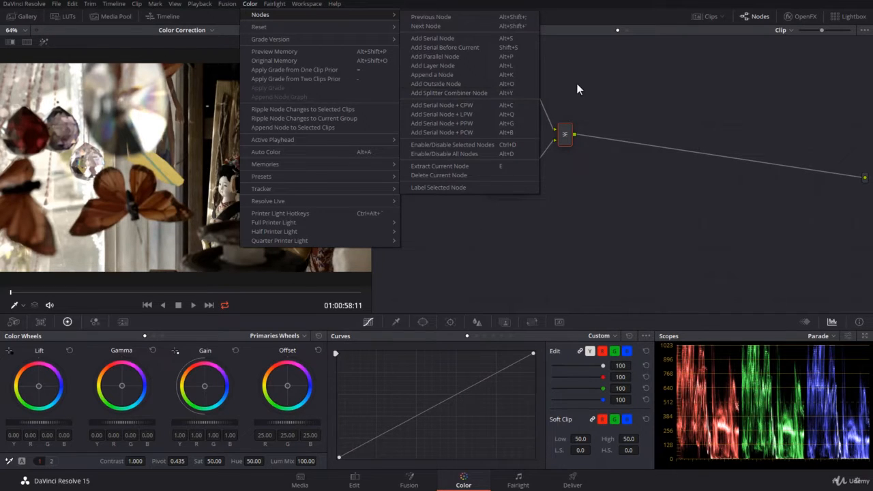
Reset all grades and nodes from the node graph, leaving a single node 01.
{"action": "right_click", "coordinate": [505, 239]}
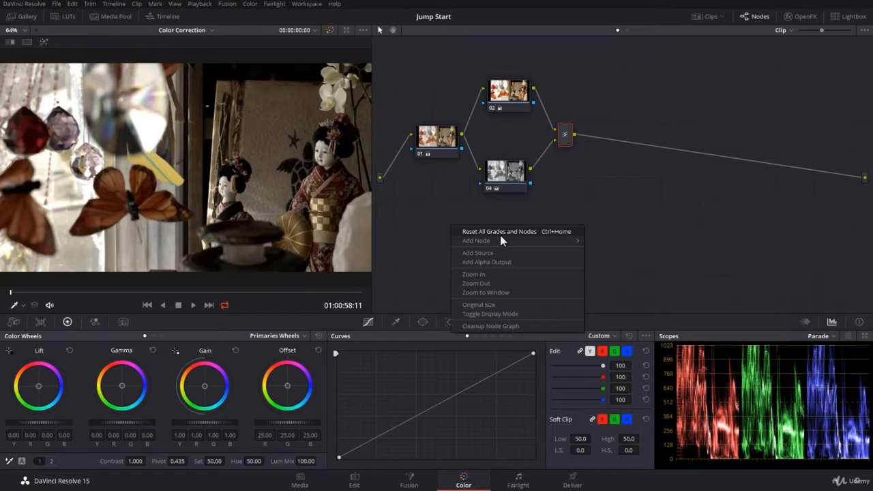
{"action": "left_click", "coordinate": [494, 232]}
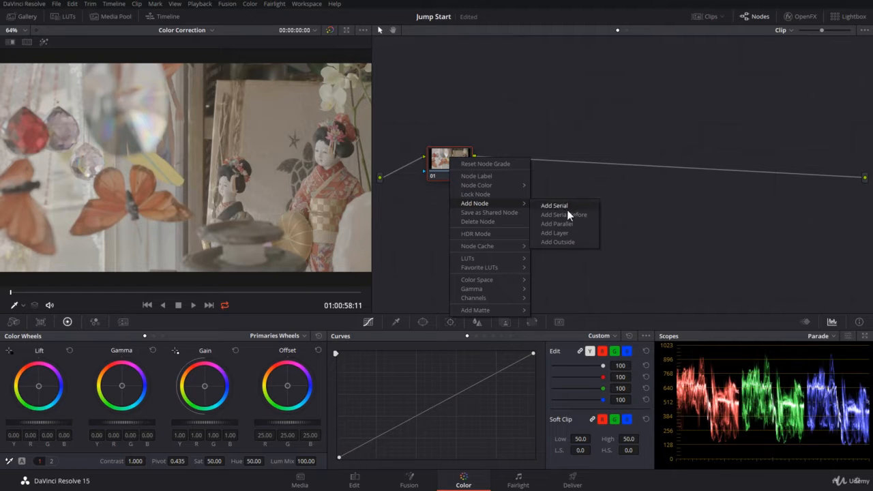
Insert a splitter/combiner after node 01, creating channel nodes 04, 05 and 06.
{"action": "left_click", "coordinate": [249, 4]}
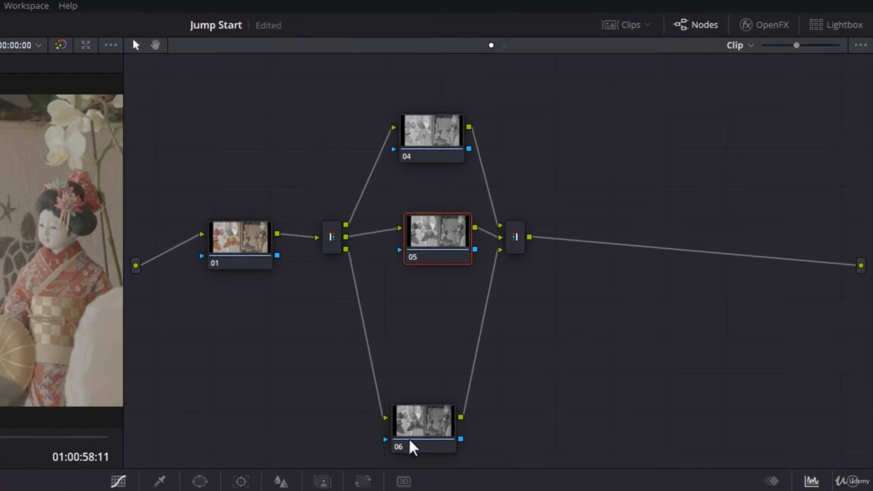
Move node 06 up into line, then inspect the splitter and channel node 04.
{"action": "left_click_drag", "start_coordinate": [423, 423], "coordinate": [426, 311]}
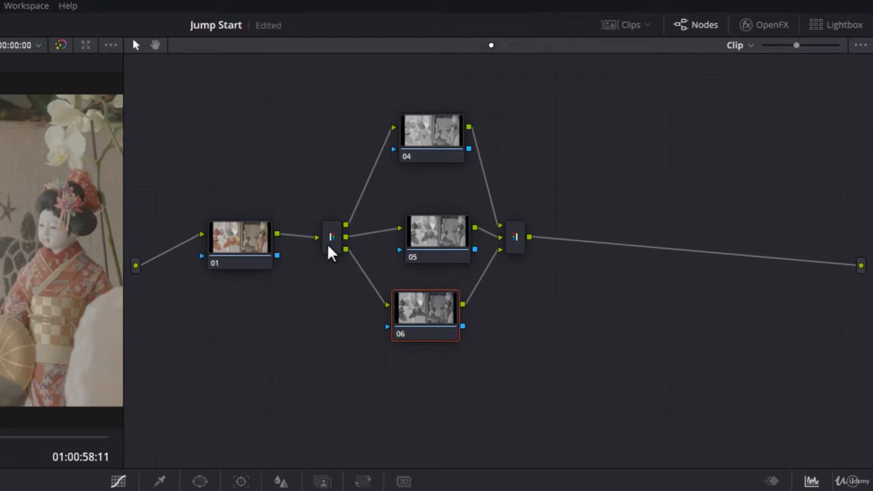
{"action": "left_click", "coordinate": [333, 237]}
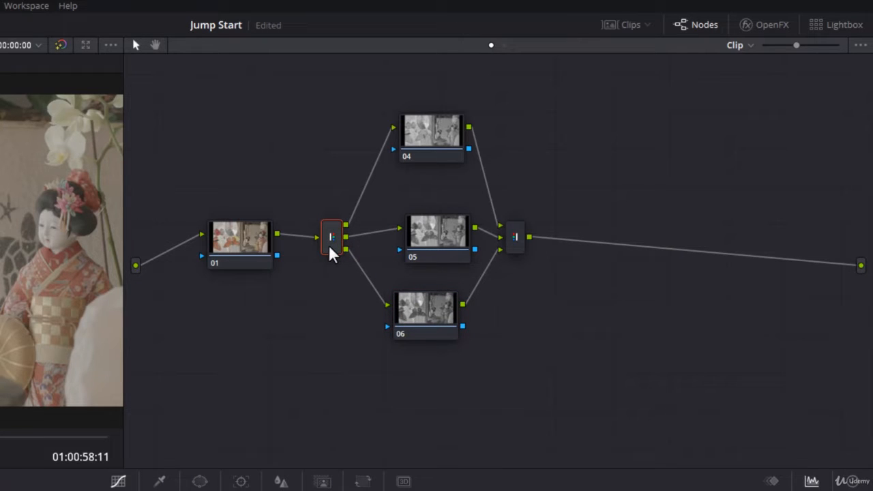
{"action": "left_click", "coordinate": [434, 133]}
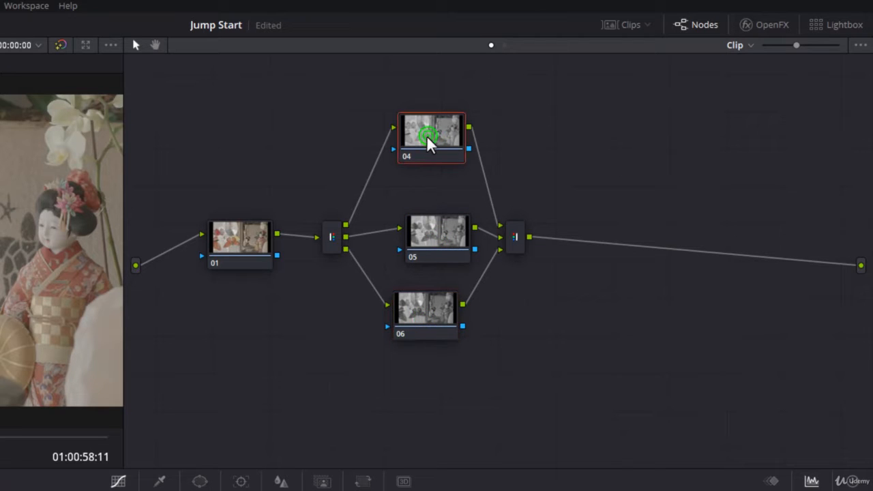
{"action": "mouse_move", "coordinate": [430, 143]}
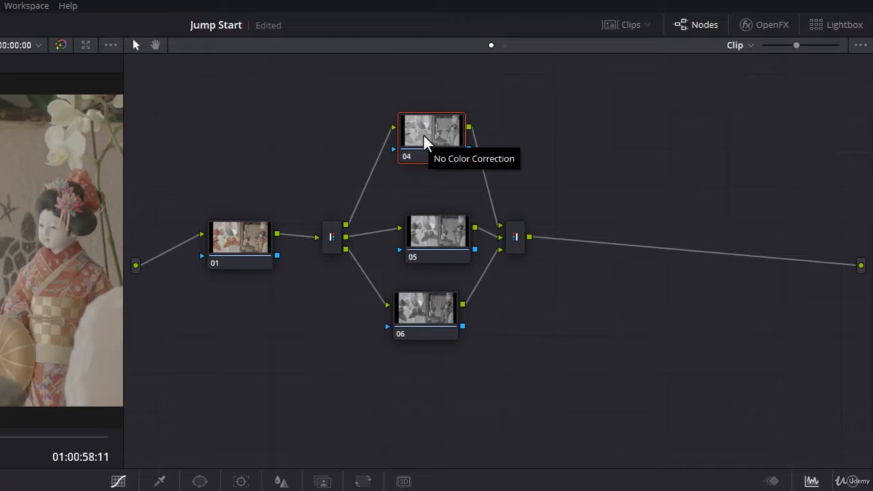
{"action": "mouse_move", "coordinate": [385, 237]}
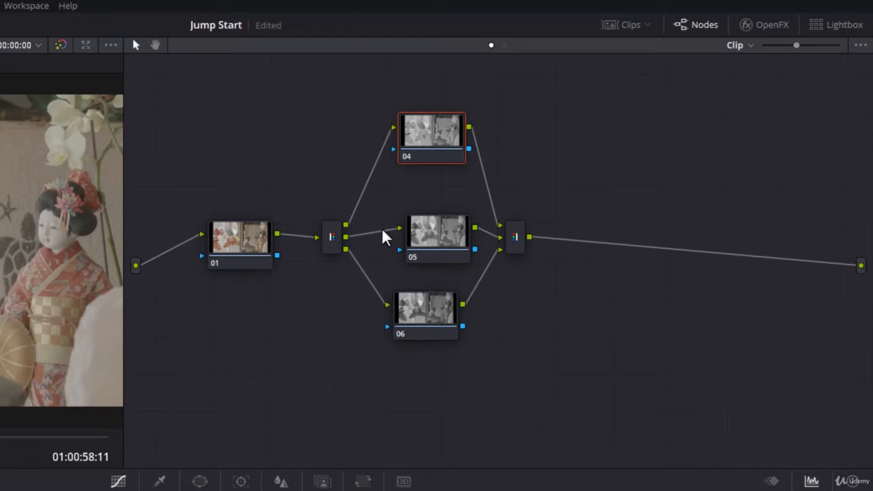
Inspect channel nodes 05 and 06 and the combiner without changing them.
{"action": "left_click", "coordinate": [437, 237]}
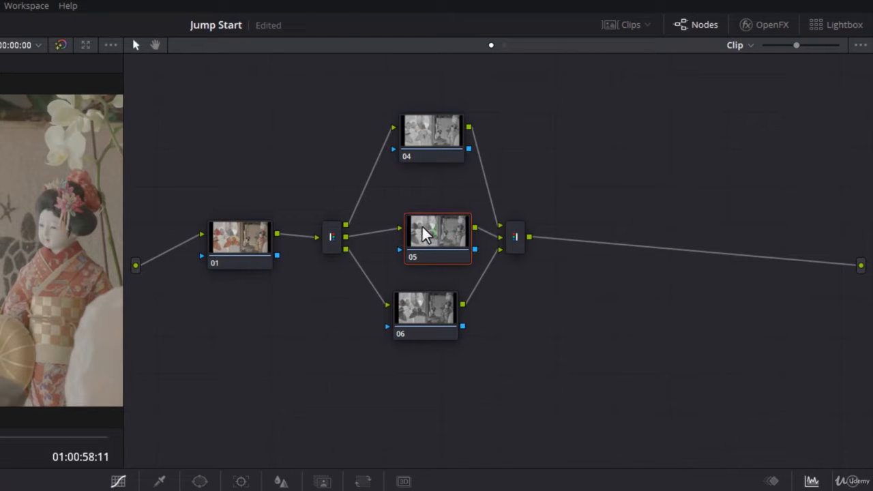
{"action": "left_click", "coordinate": [426, 312]}
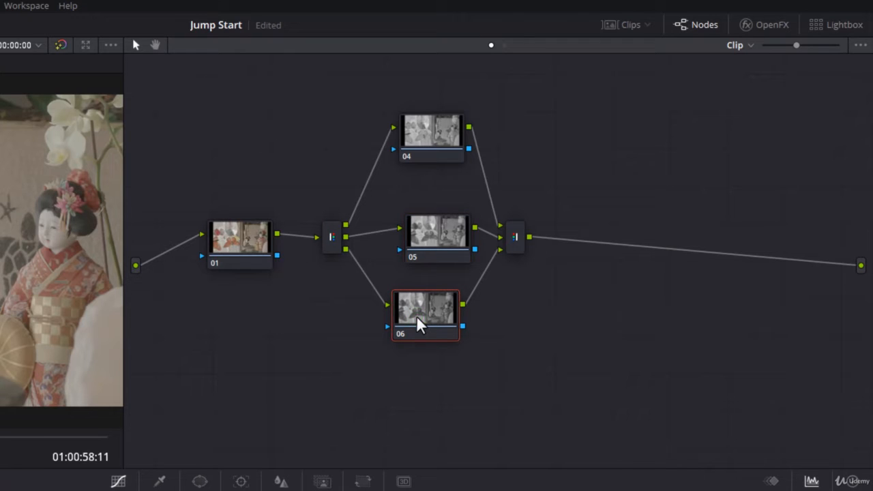
{"action": "left_click", "coordinate": [437, 229]}
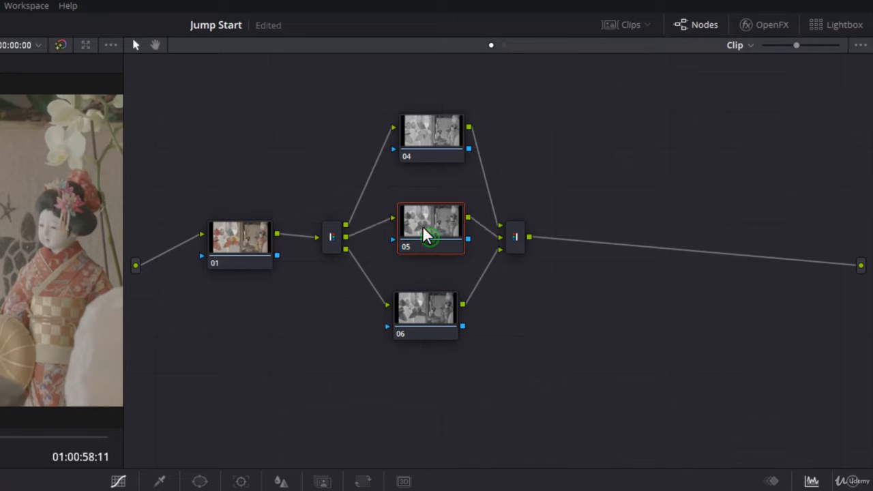
{"action": "left_click", "coordinate": [516, 237]}
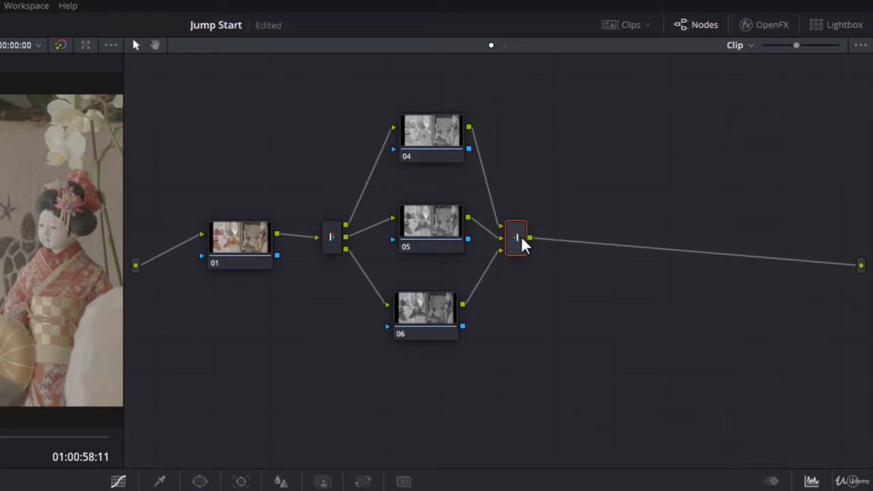
{"action": "mouse_move", "coordinate": [444, 156]}
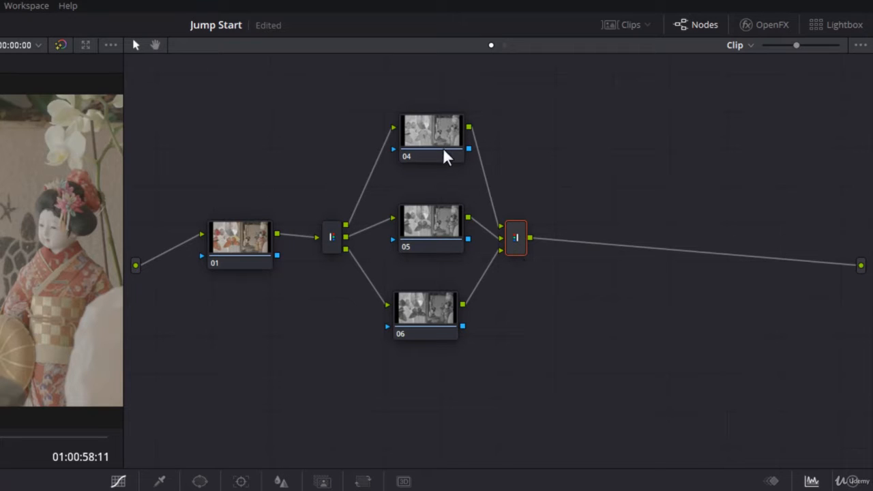
{"action": "left_click", "coordinate": [431, 228]}
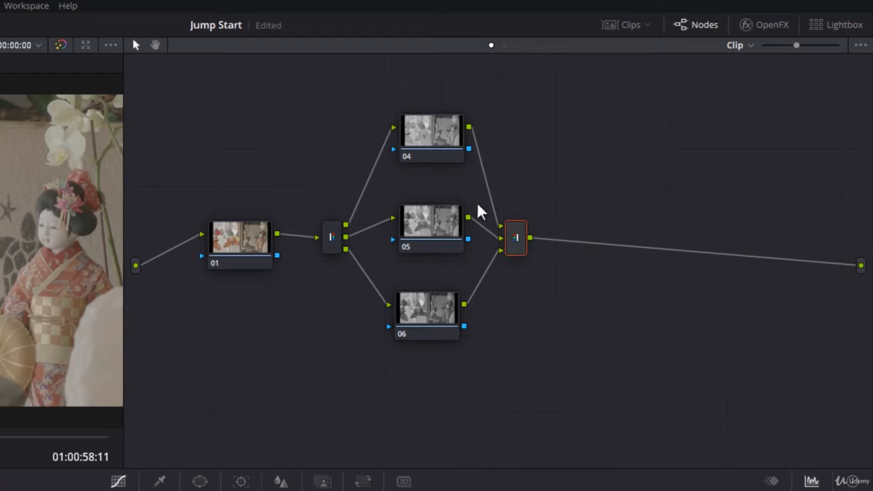
{"action": "mouse_move", "coordinate": [516, 243]}
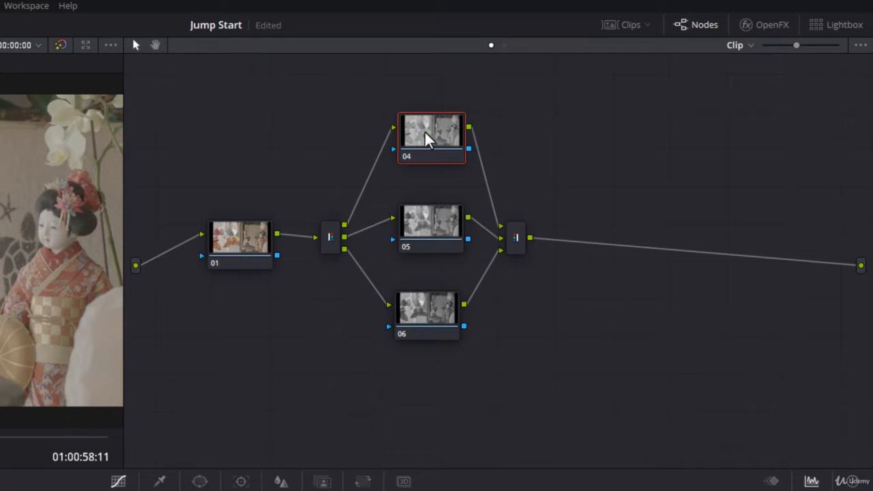
{"action": "mouse_move", "coordinate": [428, 145]}
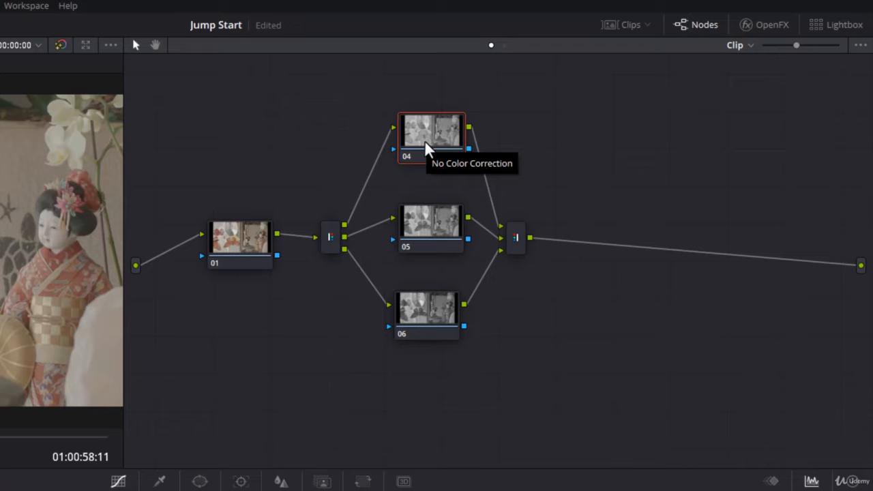
{"action": "left_click", "coordinate": [420, 137]}
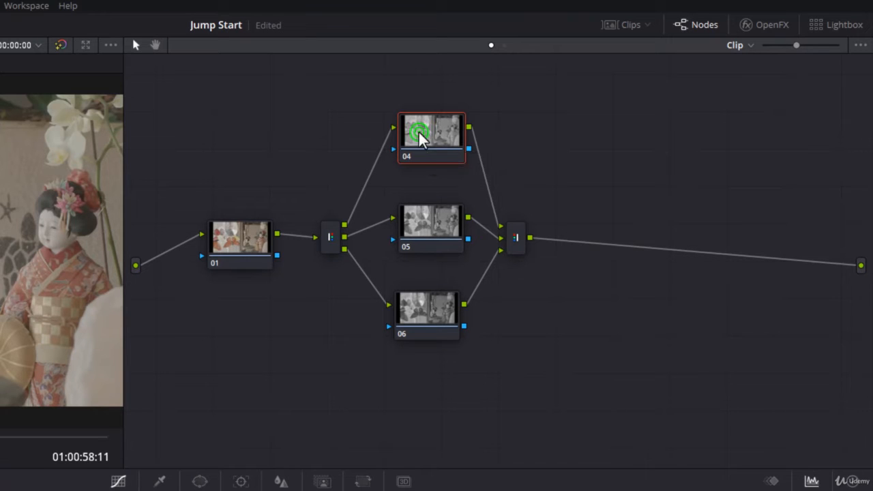
{"action": "left_click", "coordinate": [431, 229]}
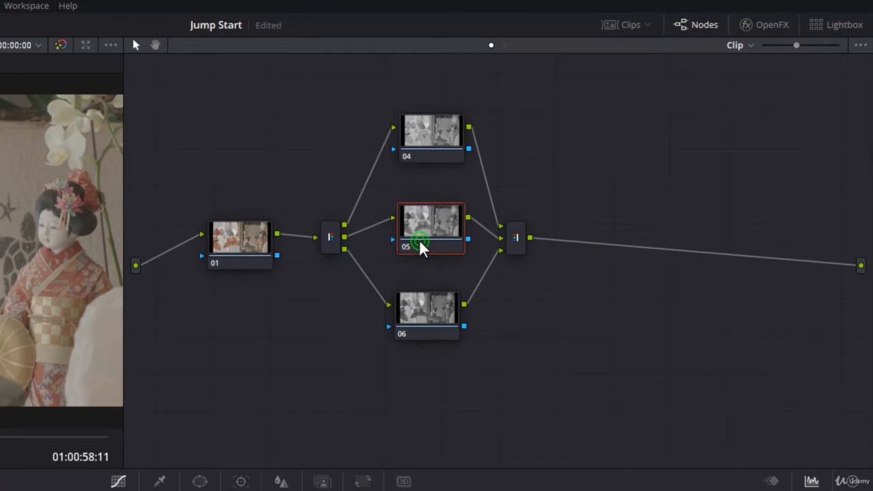
{"action": "left_click", "coordinate": [426, 311]}
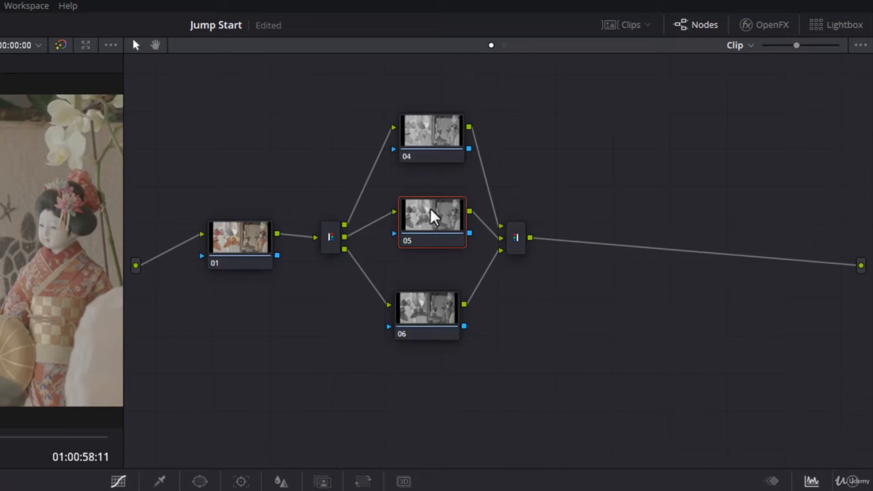
{"action": "mouse_move", "coordinate": [449, 227]}
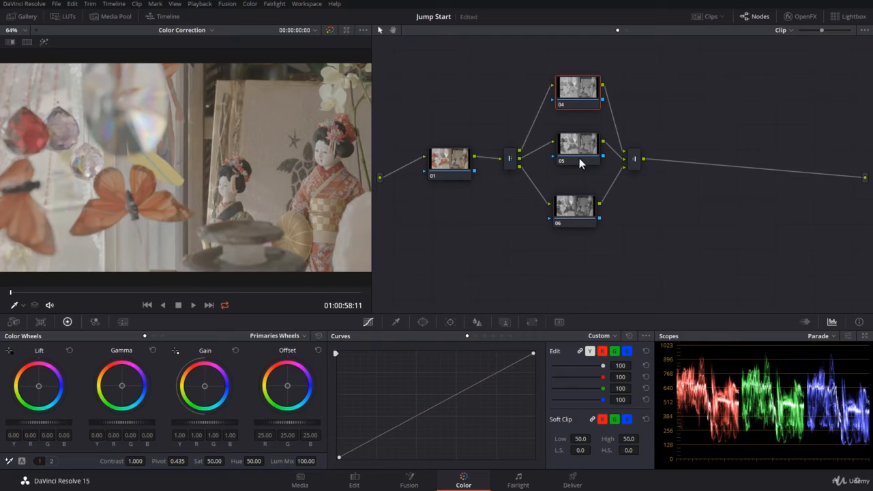
Adjust and reset node 05's gain, then raise node 06's gain to 1.33.
{"action": "left_click", "coordinate": [579, 147]}
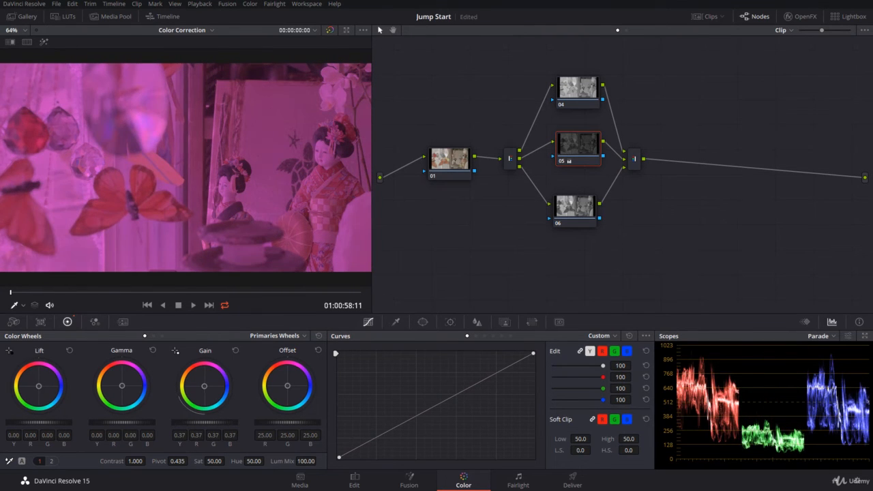
{"action": "right_click", "coordinate": [578, 145]}
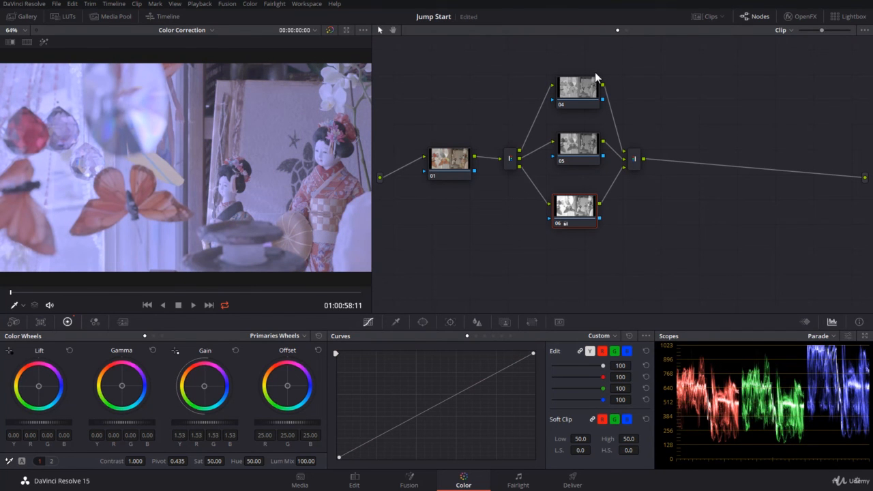
{"action": "left_click", "coordinate": [585, 153]}
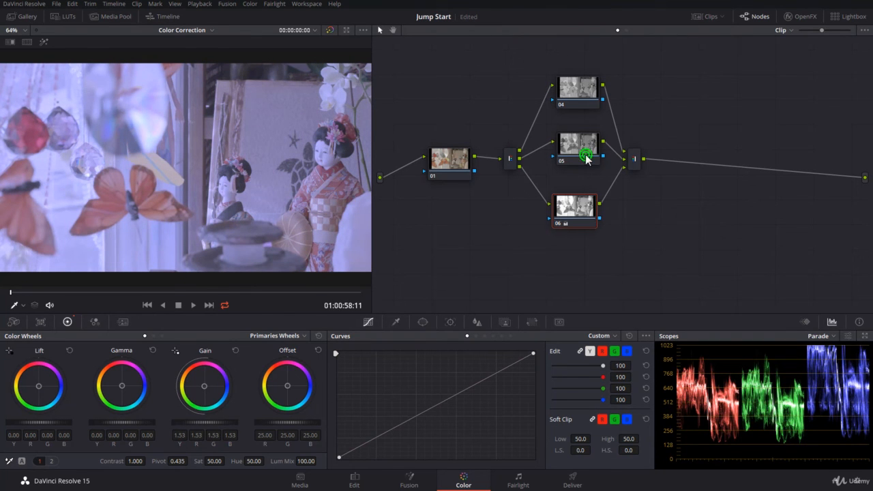